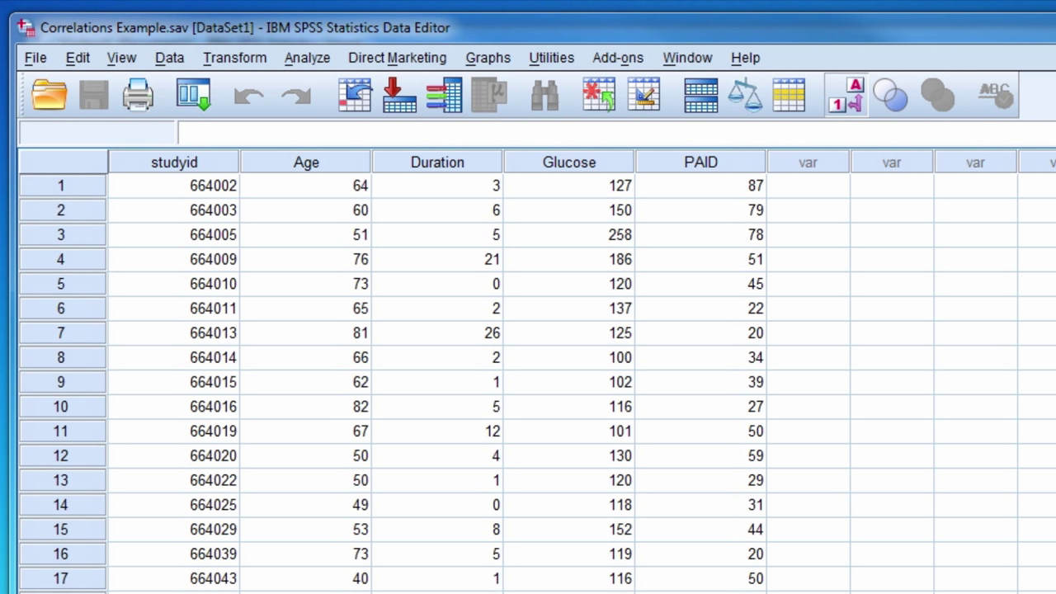
mouse_move(482, 66)
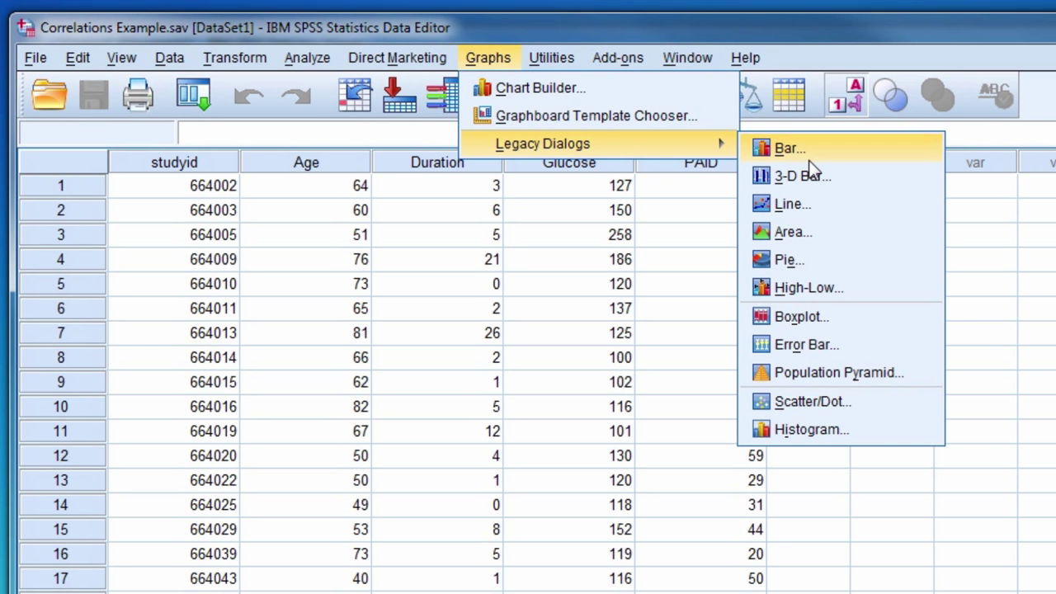
mouse_move(858, 412)
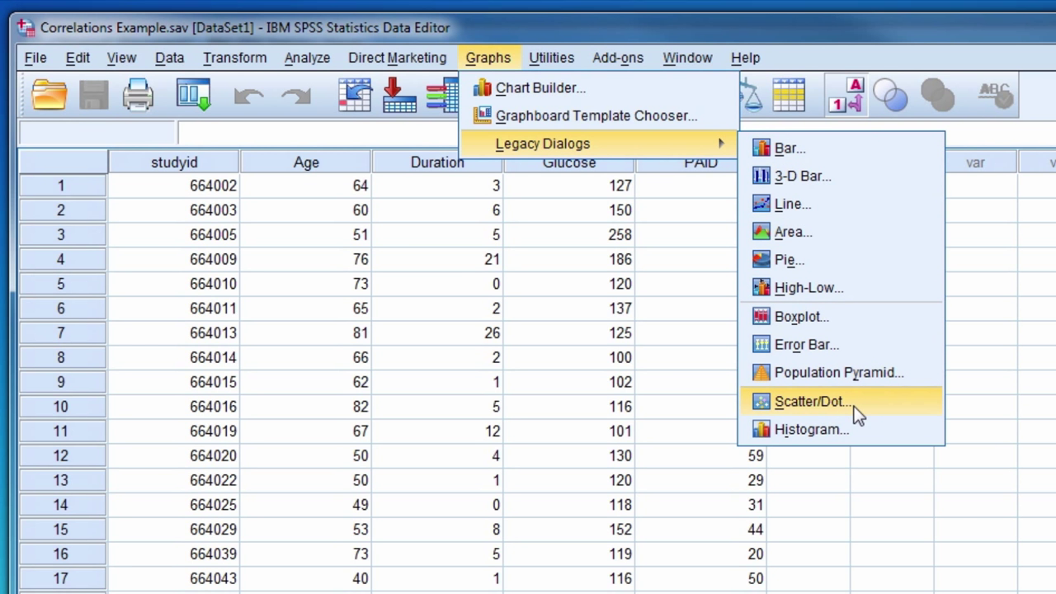
Open the legacy Scatter/Dot chart dialog with Simple Scatter selected
left_click(812, 401)
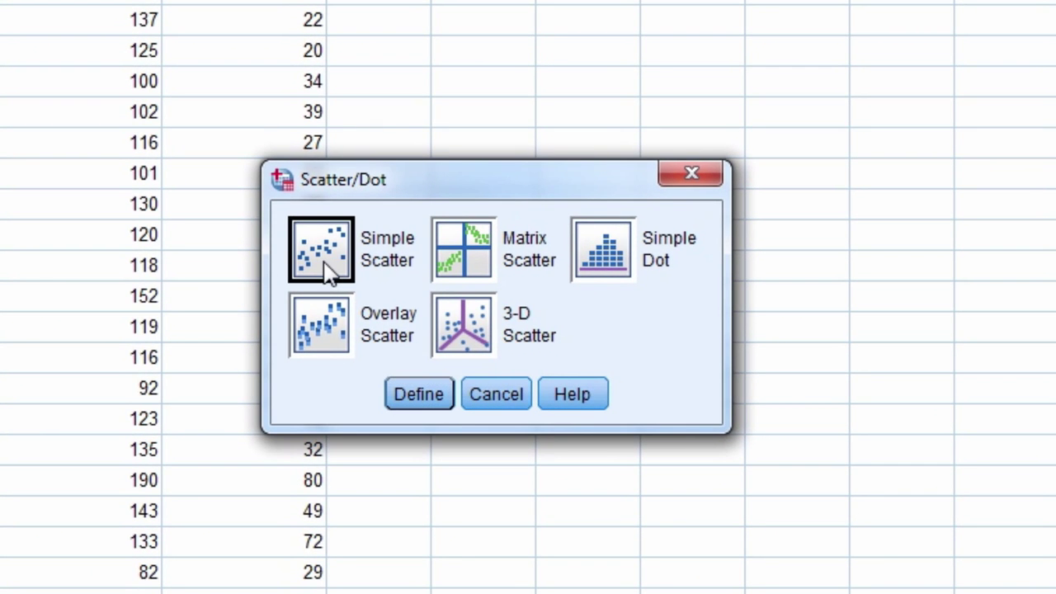
Plot a simple scatter with Disease Duration on the X axis and Glucose on the Y axis
left_click(419, 393)
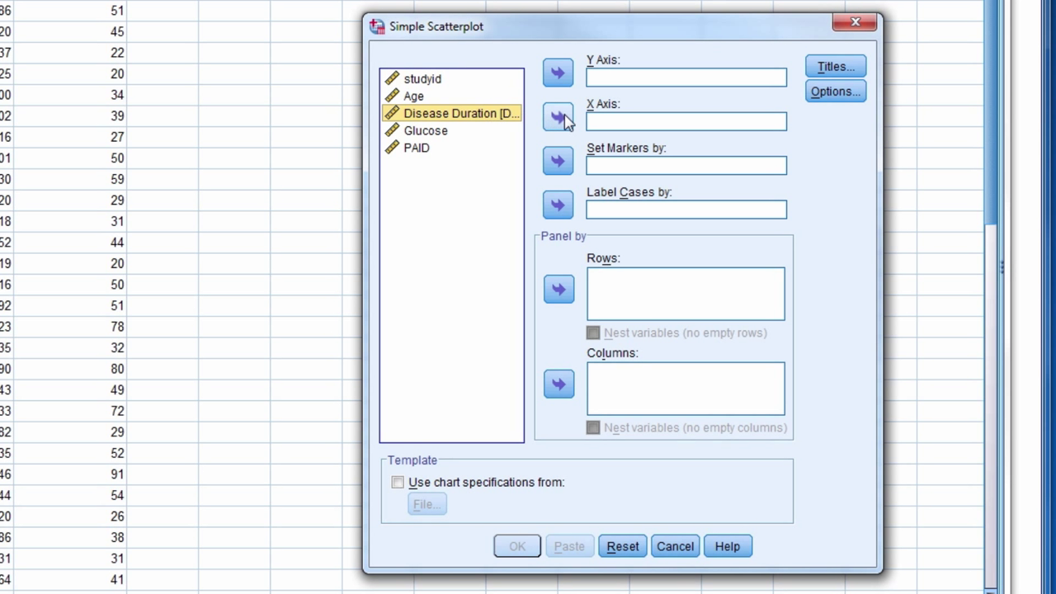
left_click(558, 116)
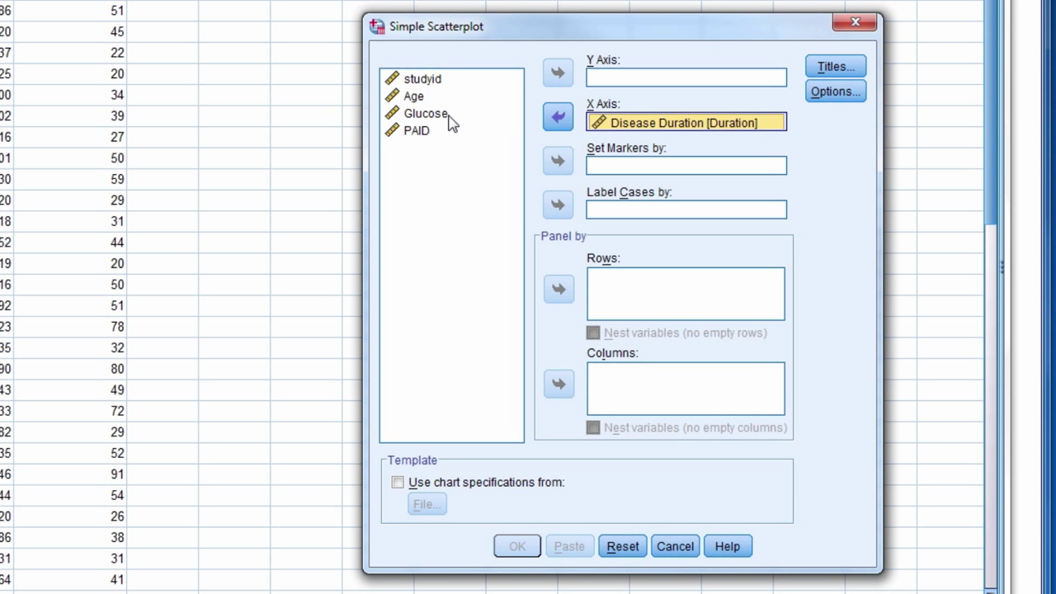
left_click(426, 114)
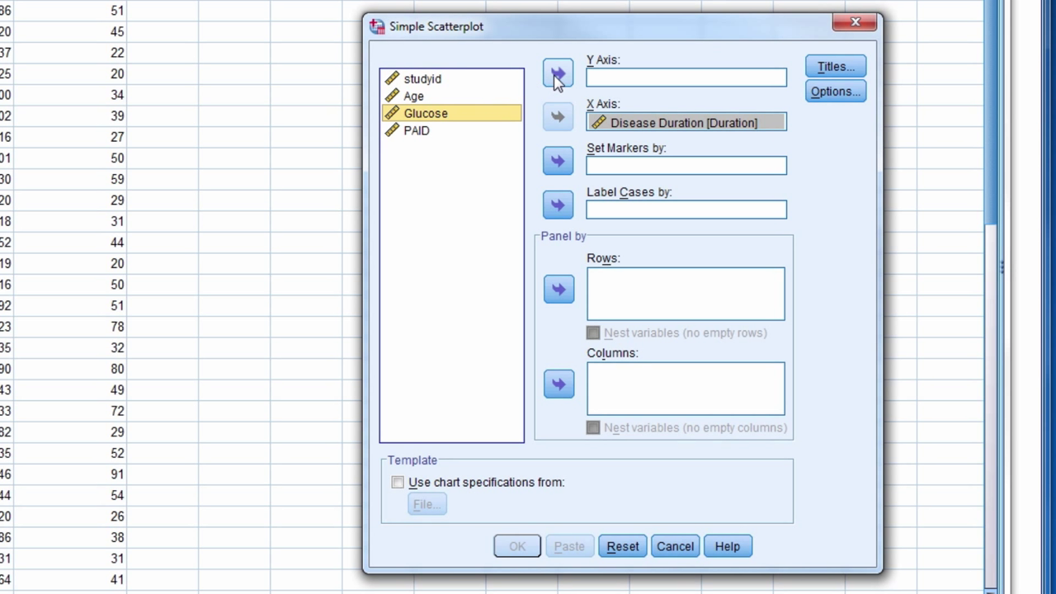
left_click(558, 74)
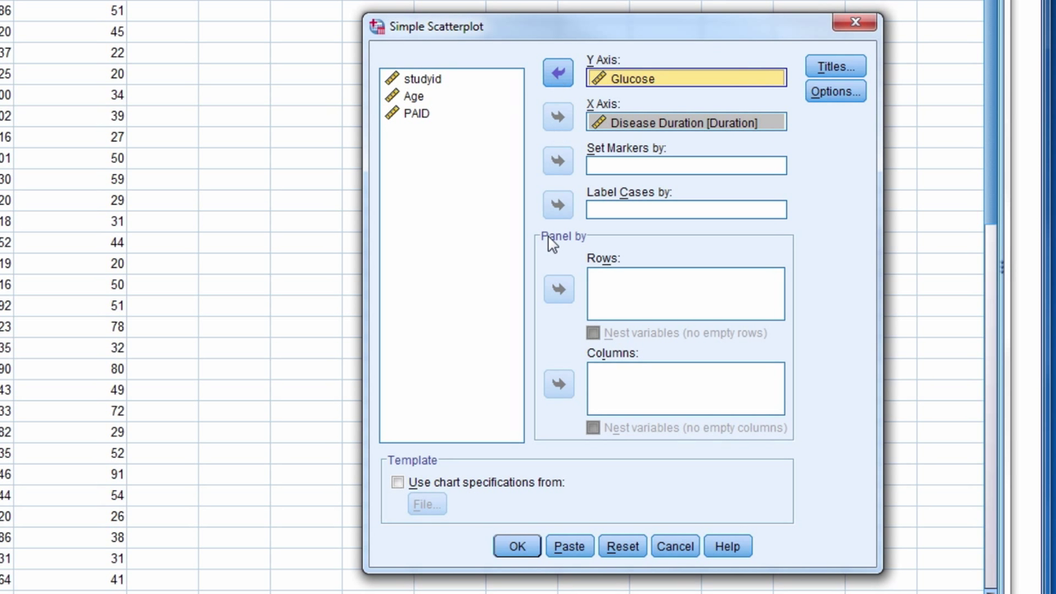
left_click(517, 546)
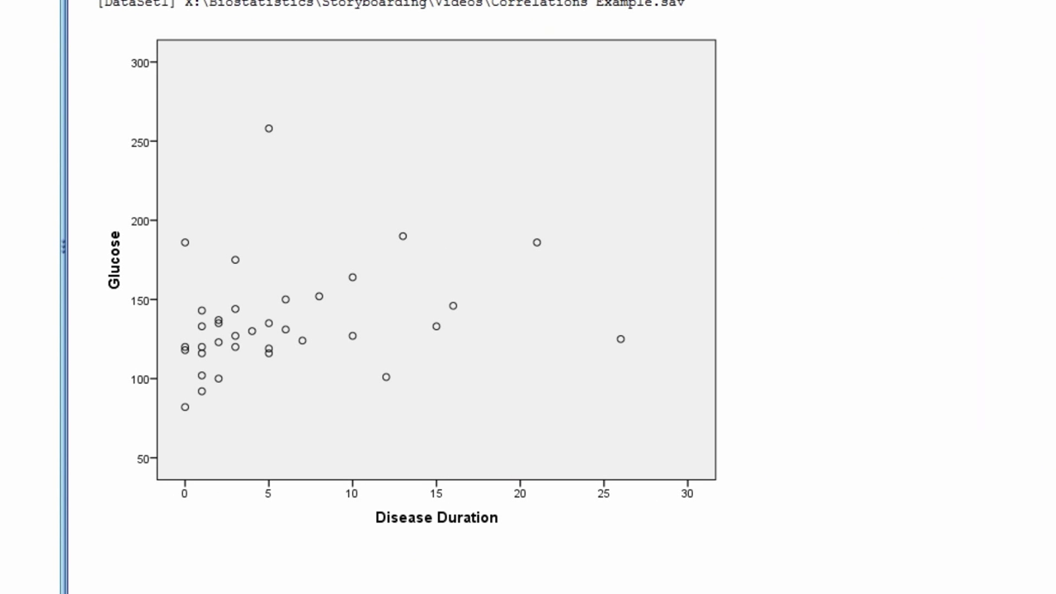
mouse_move(1045, 411)
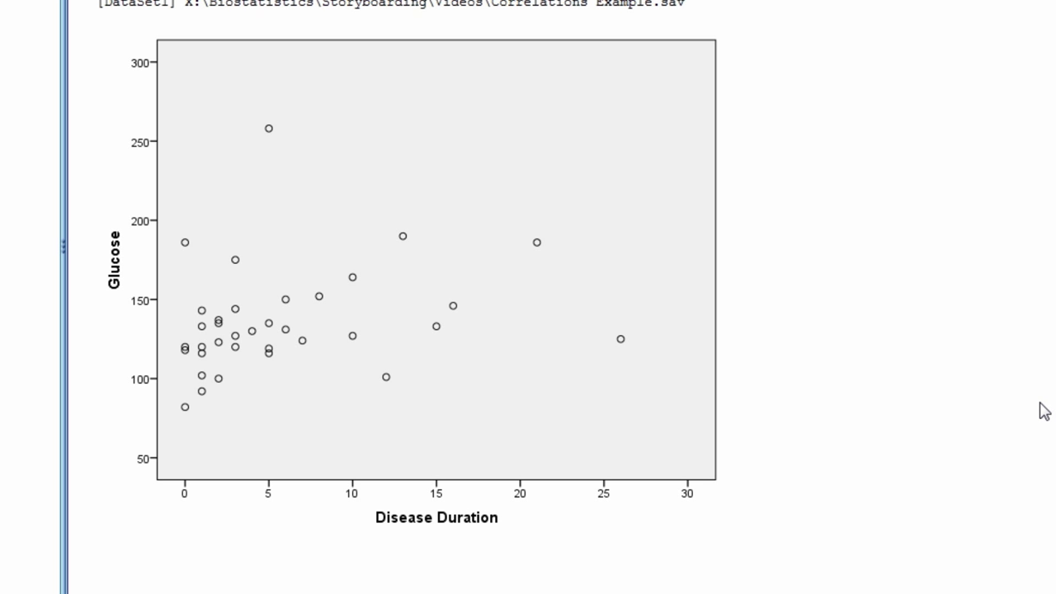
left_click(620, 339)
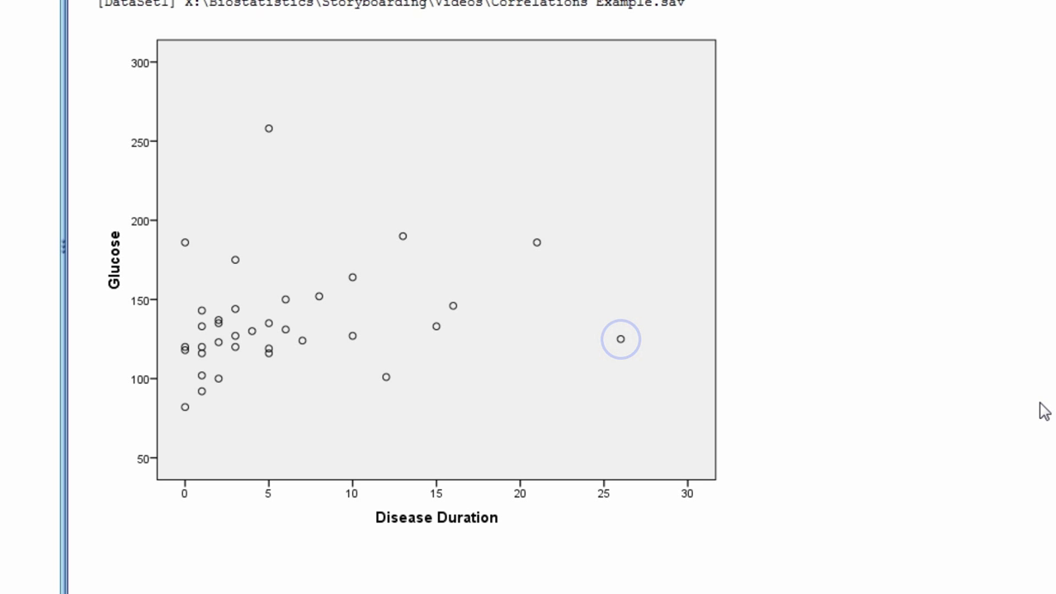
left_click(620, 340)
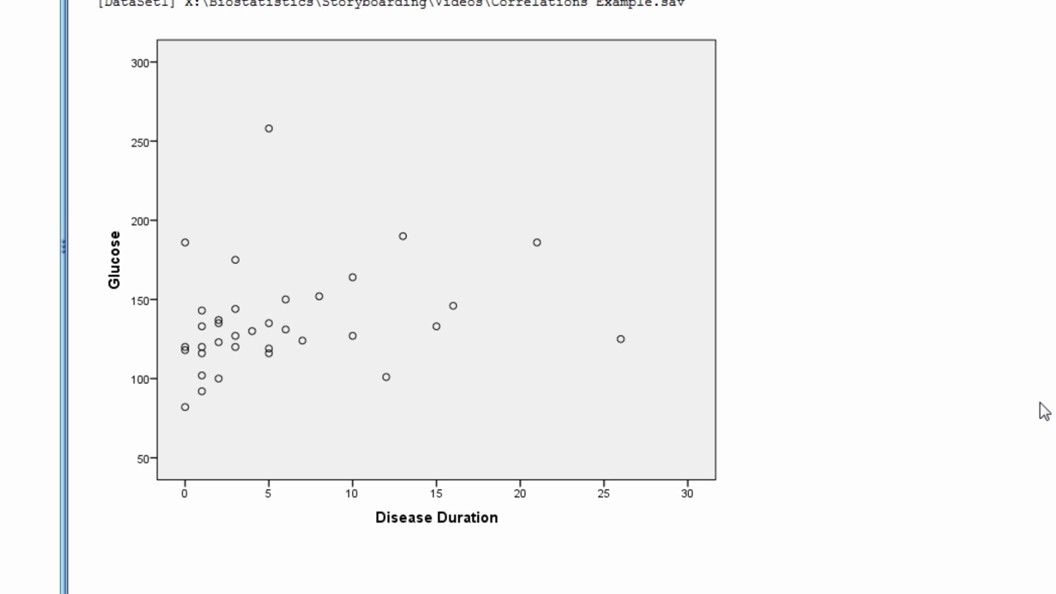
left_click(267, 129)
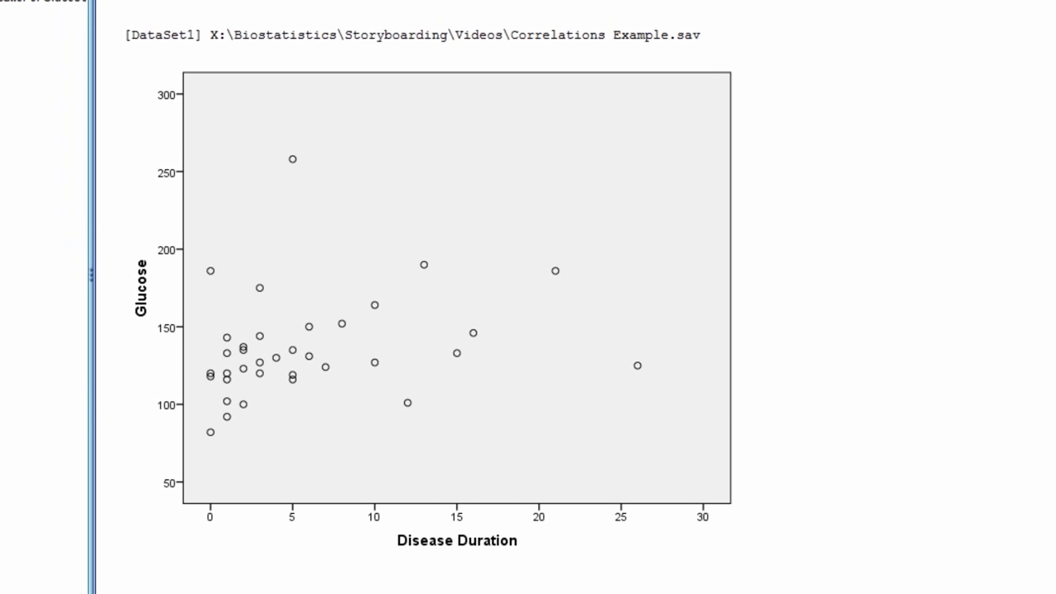
left_click(397, 56)
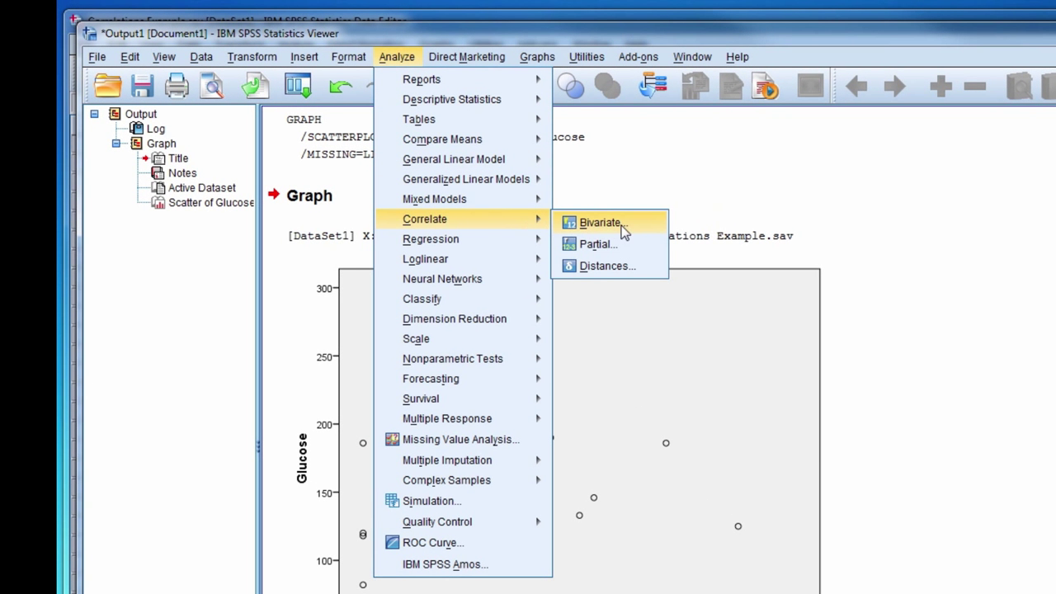
mouse_move(659, 227)
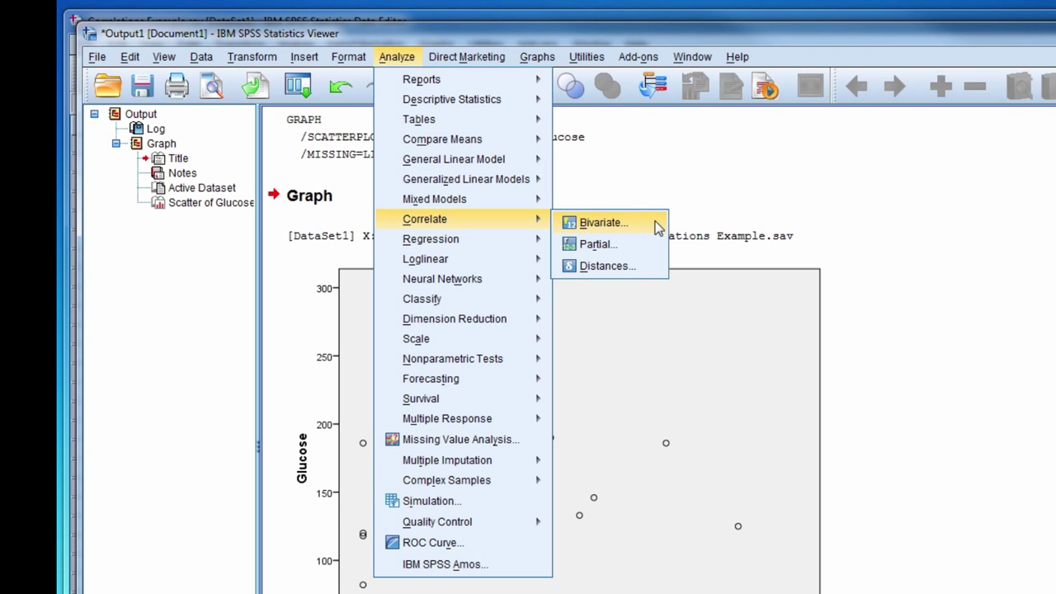
Run bivariate Pearson and Spearman correlations for Disease Duration and Glucose
left_click(602, 222)
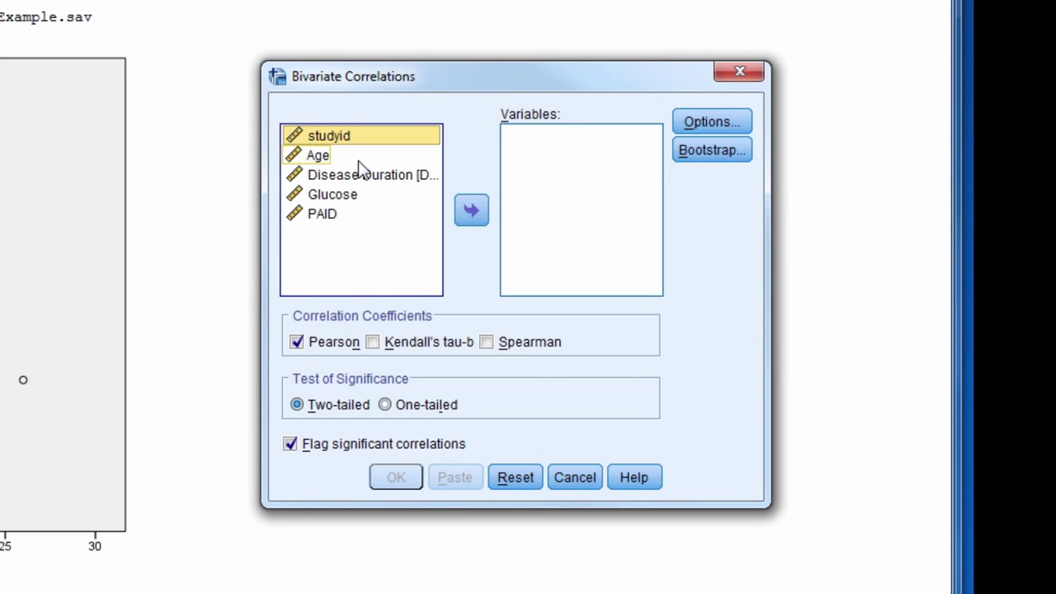
left_click(372, 174)
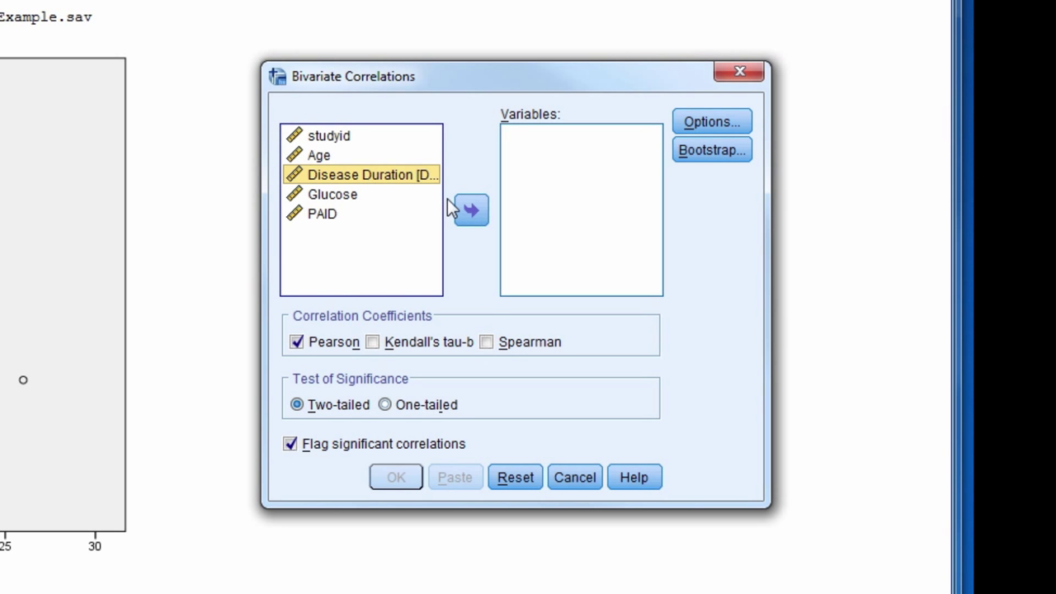
left_click(471, 210)
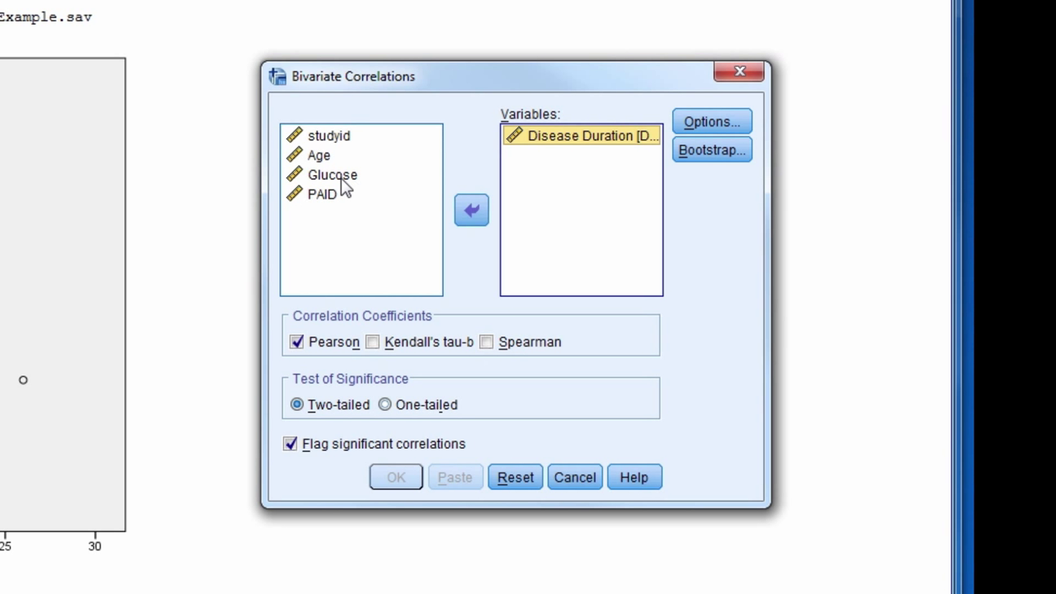
left_click(471, 209)
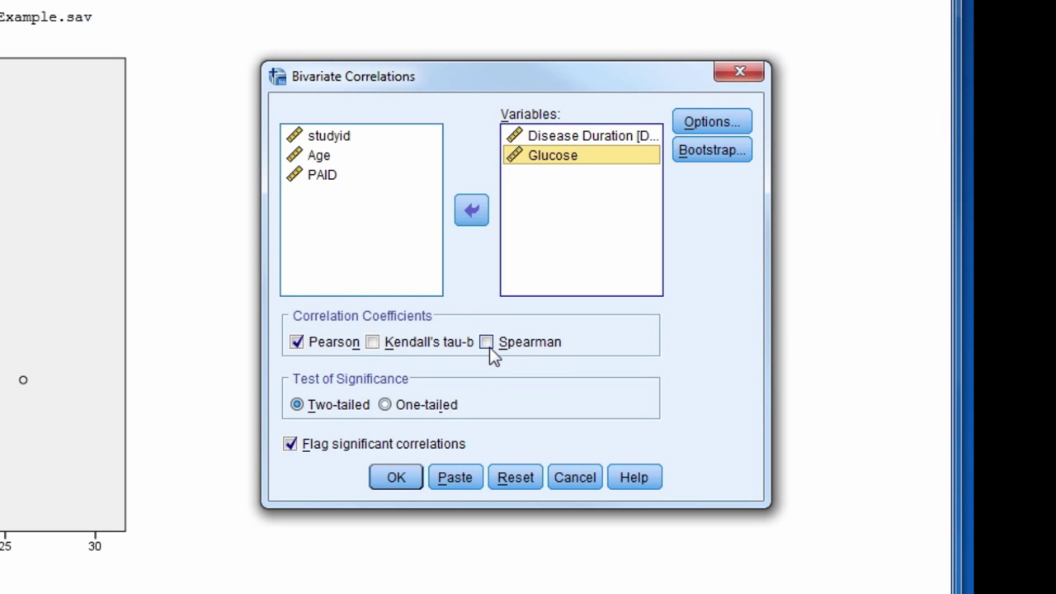
left_click(487, 342)
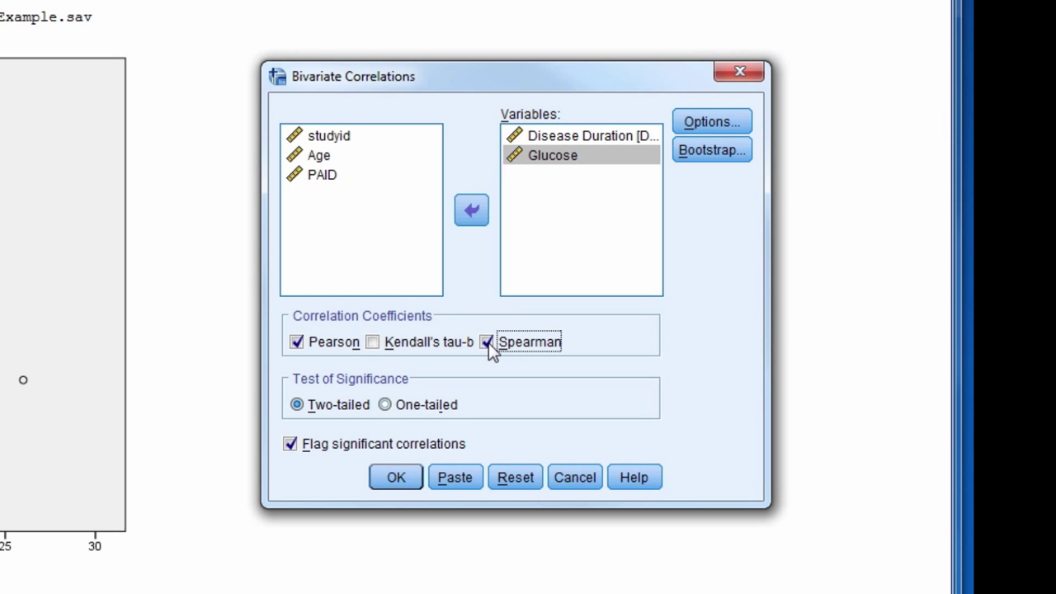
left_click(395, 477)
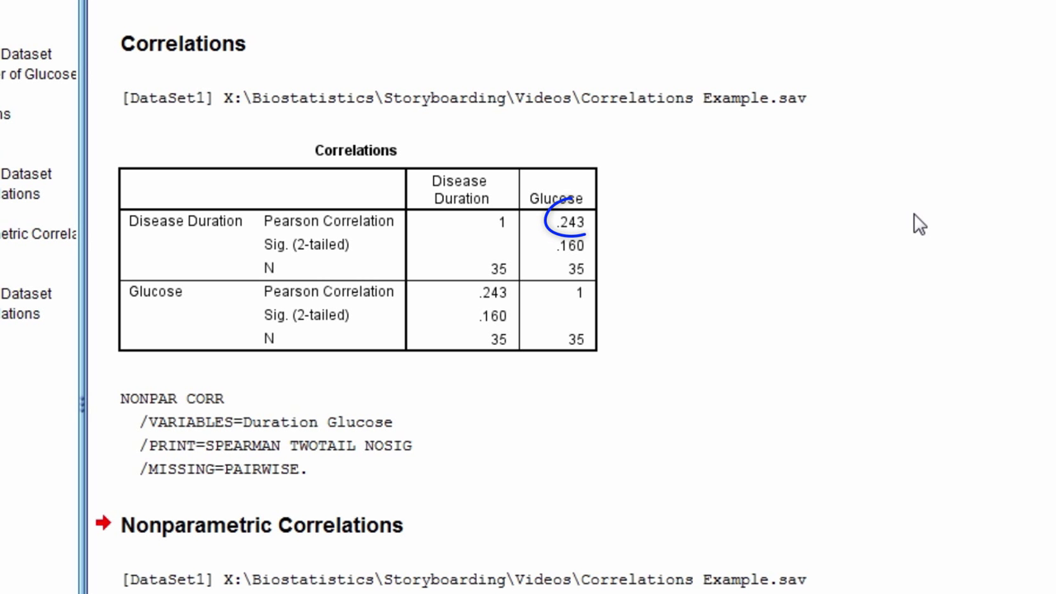
scroll("down", 3)
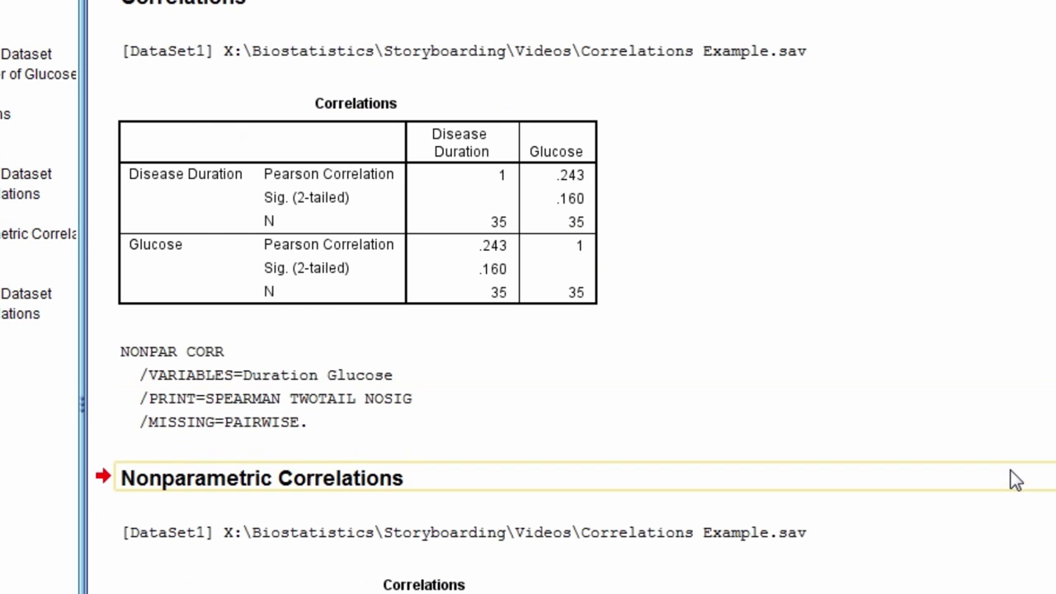